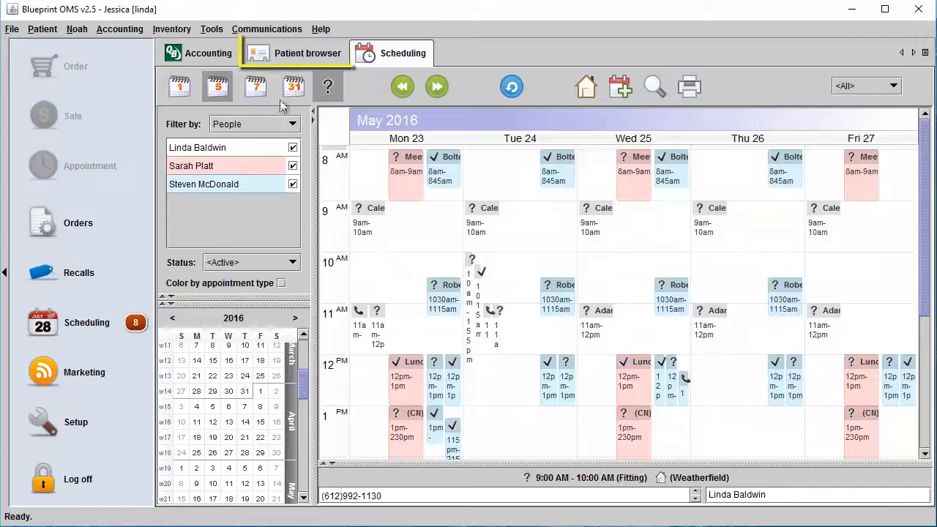
click(308, 53)
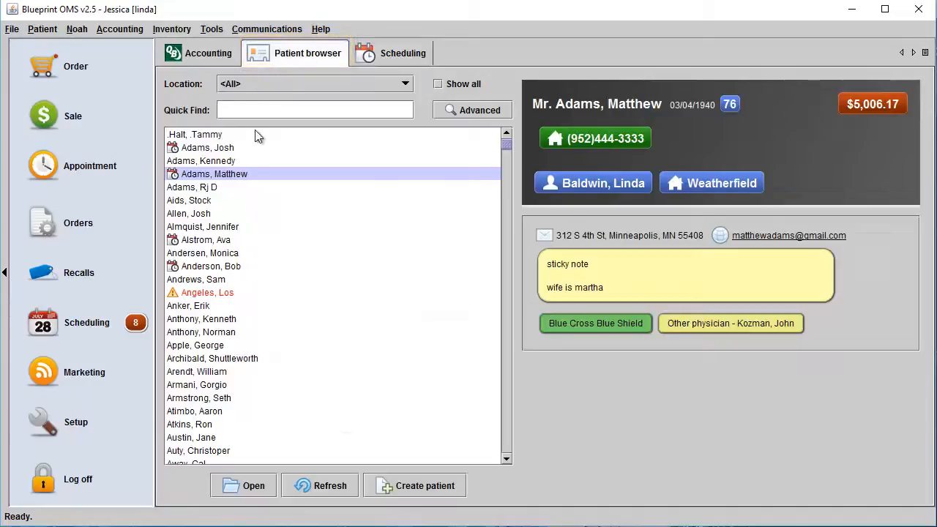
double_click(215, 174)
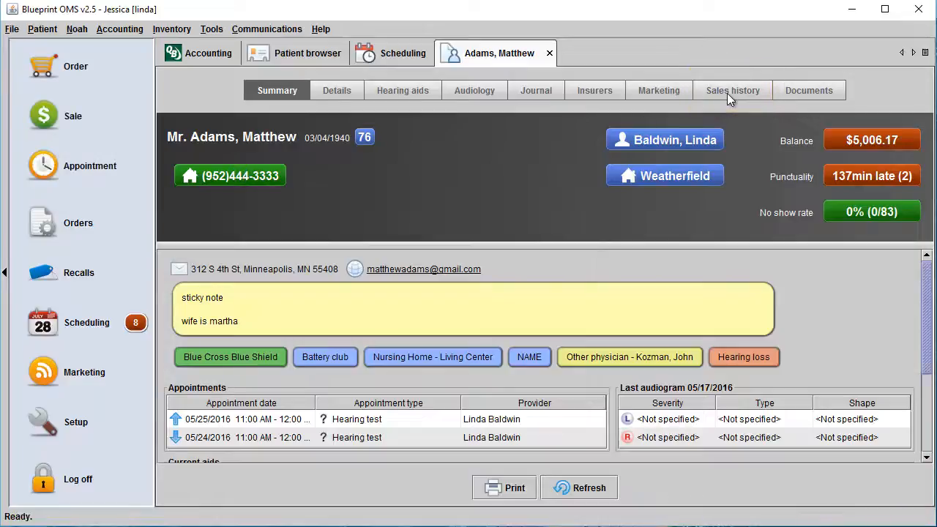
- Review sale 4344's transaction history, showing the $182.50 payment applied, from Sales history
click(732, 90)
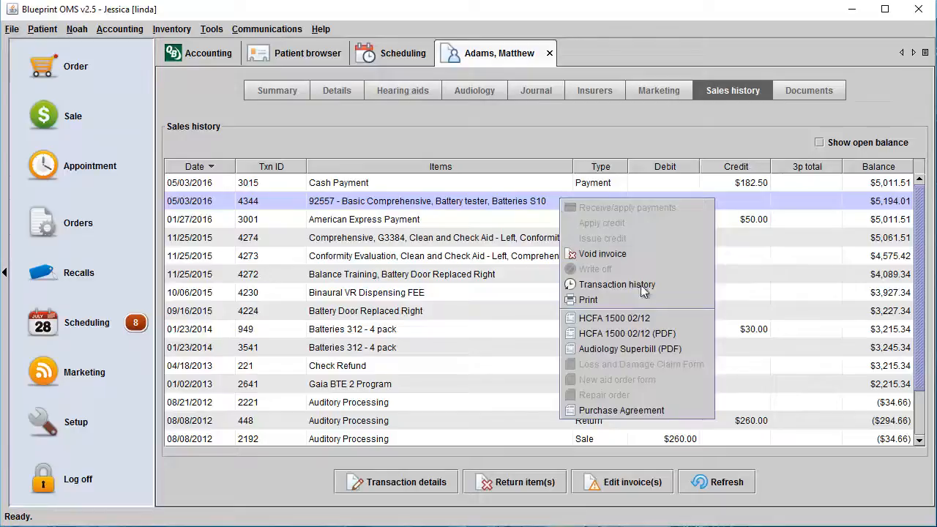
click(616, 284)
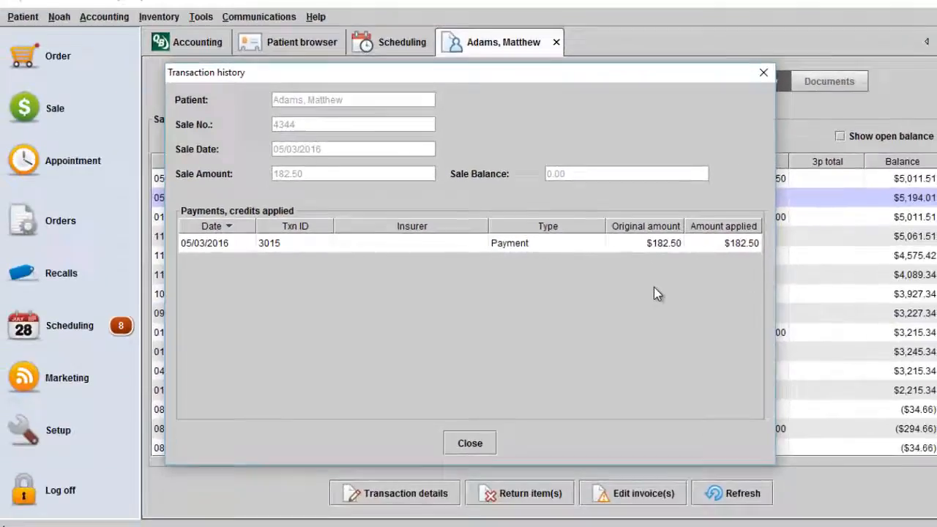
click(469, 443)
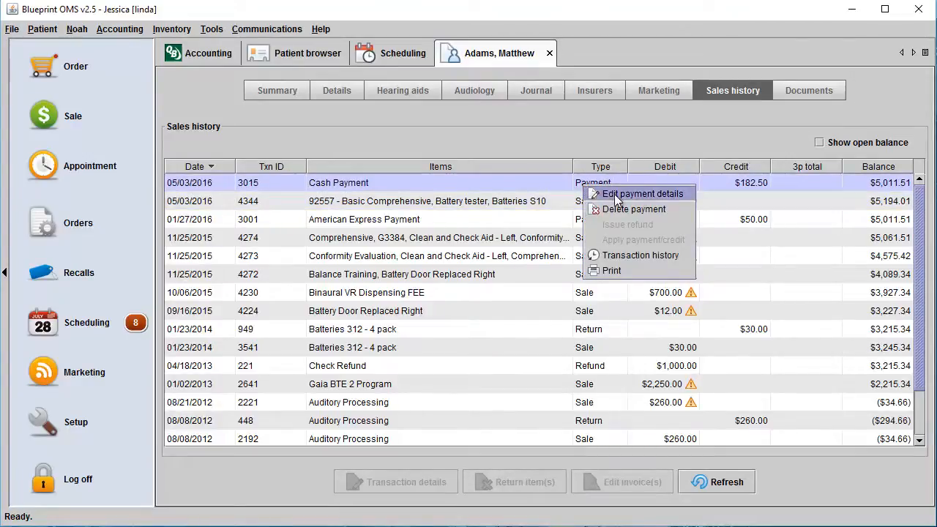
- Uncheck invoice 4344 in cash payment 3015's details and save the payment
click(641, 194)
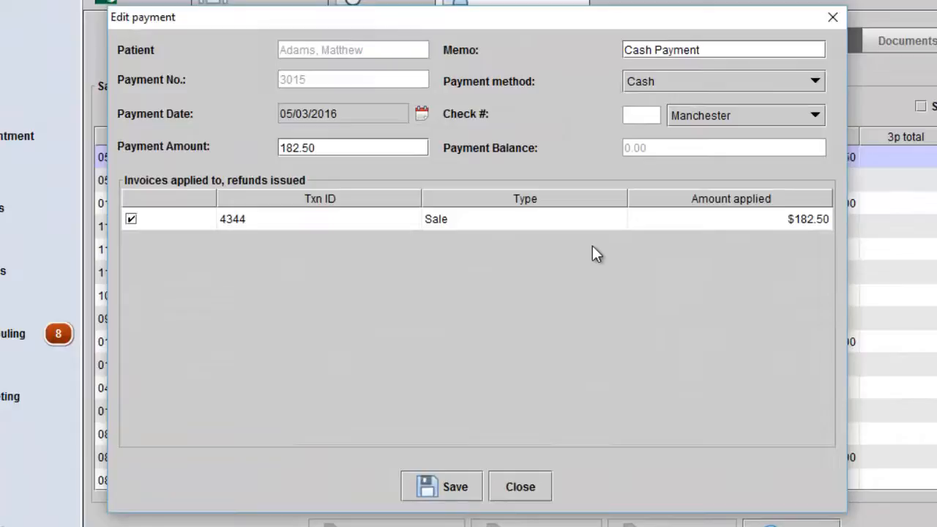
click(131, 219)
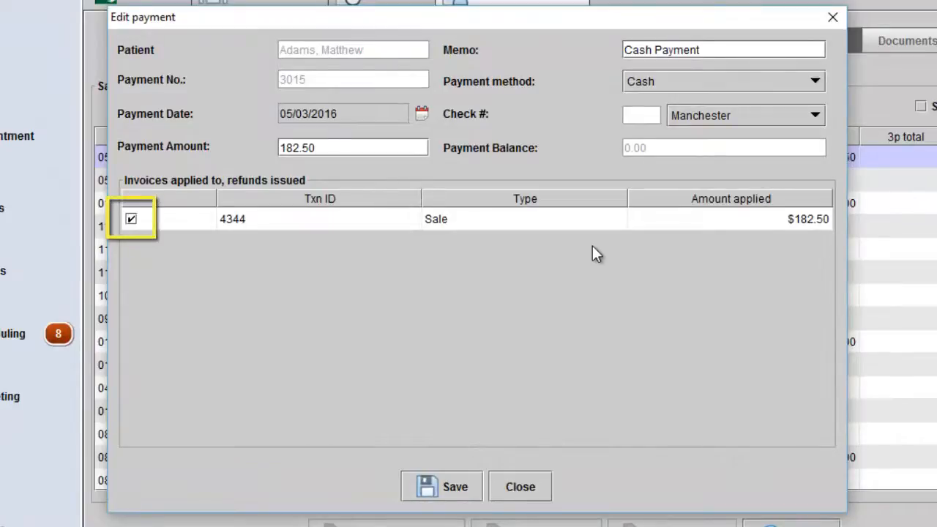
click(131, 219)
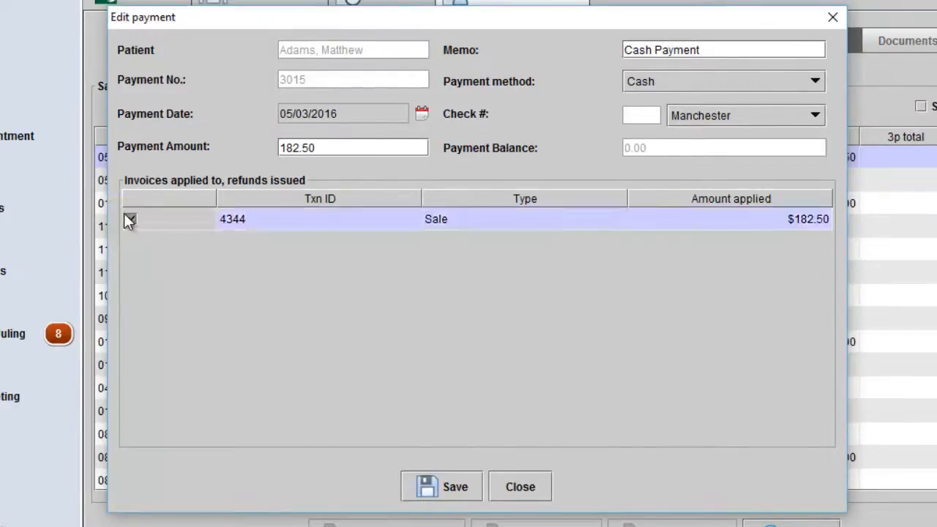
click(440, 486)
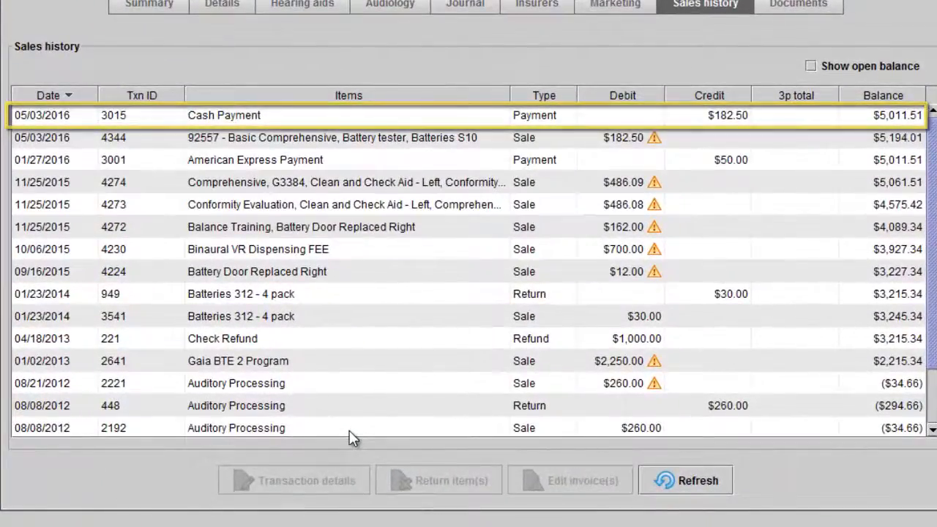
click(329, 138)
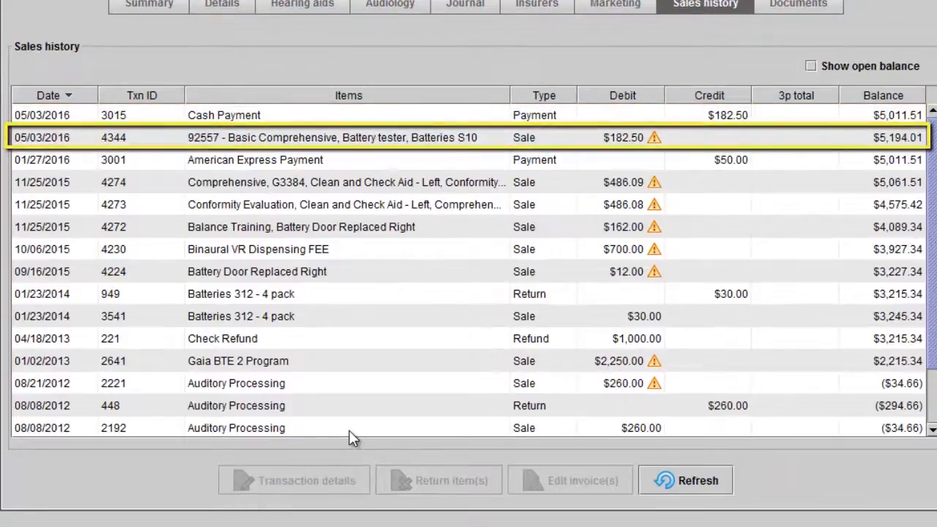